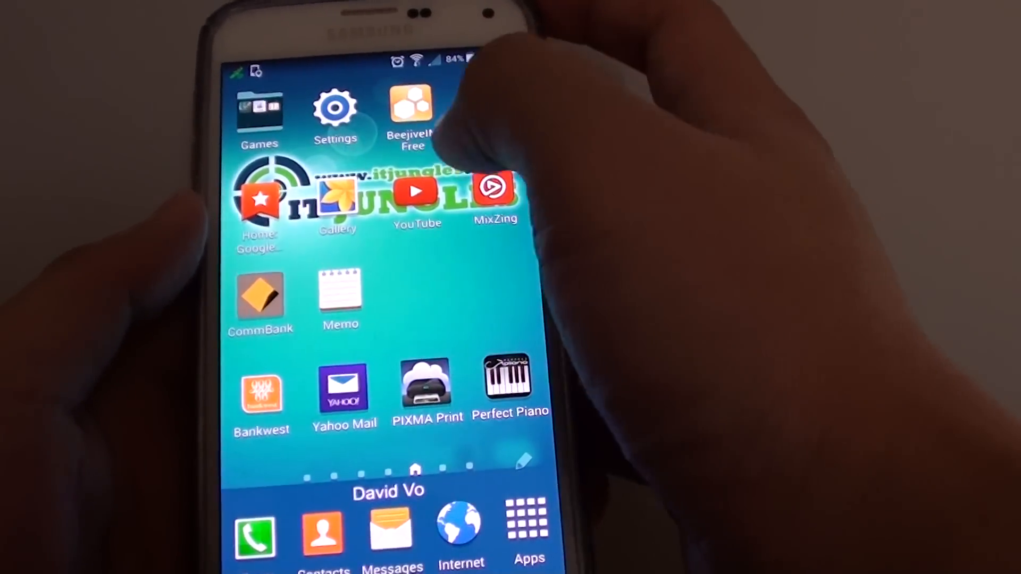
# Go from the home screen into Settings and reach the Security section's Remote controls introduction.
pyautogui.click(335, 107)
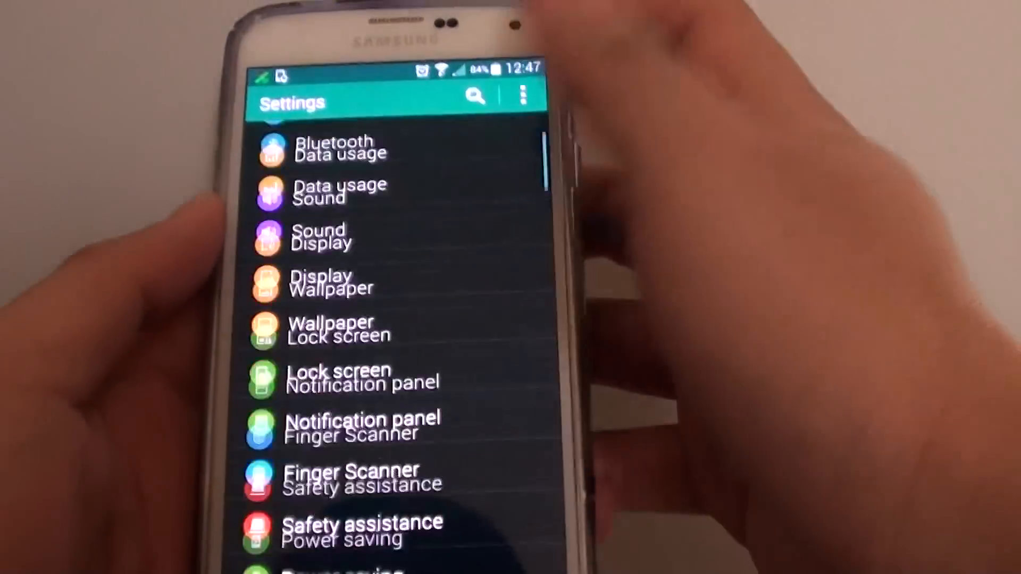
pyautogui.scroll(-3)
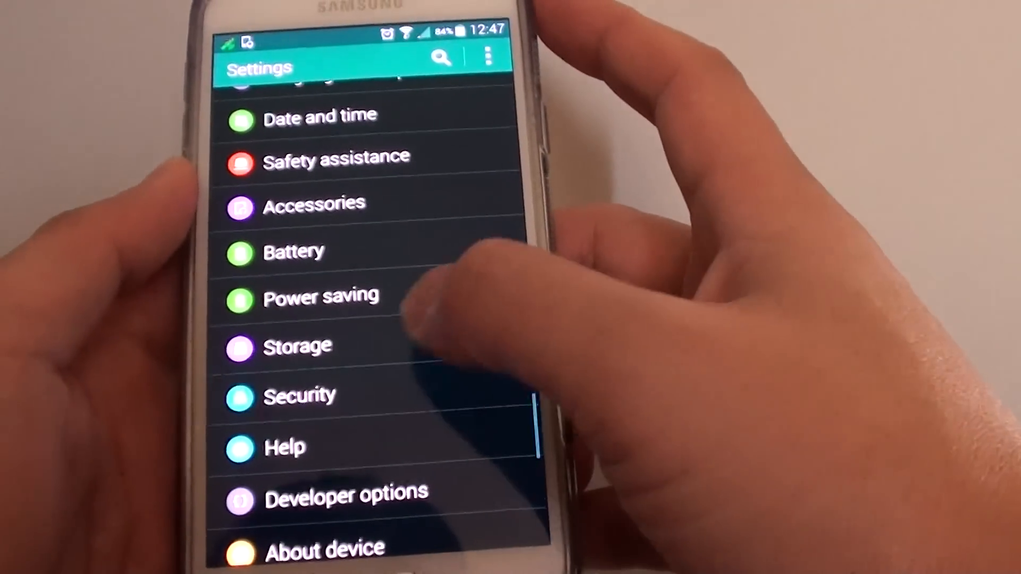
pyautogui.click(299, 396)
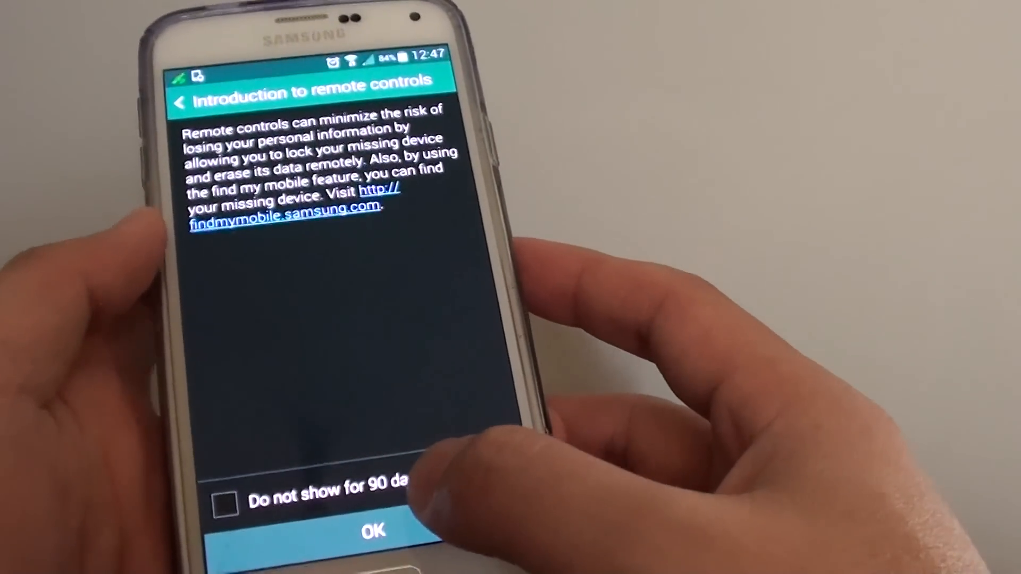
# Accept the introduction, switch Remote controls on with wireless network location, and return to Security.
pyautogui.click(372, 529)
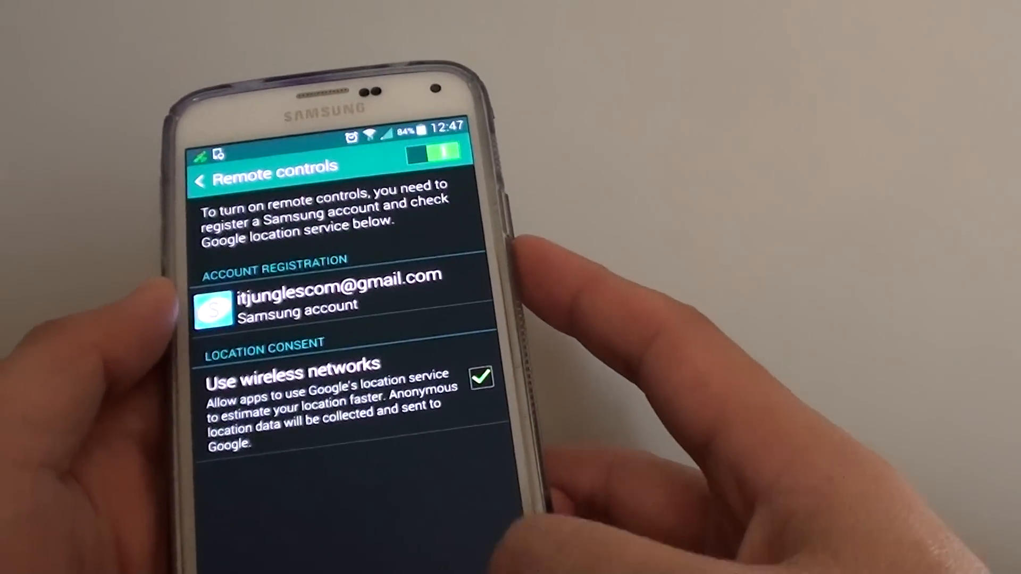
pyautogui.click(198, 181)
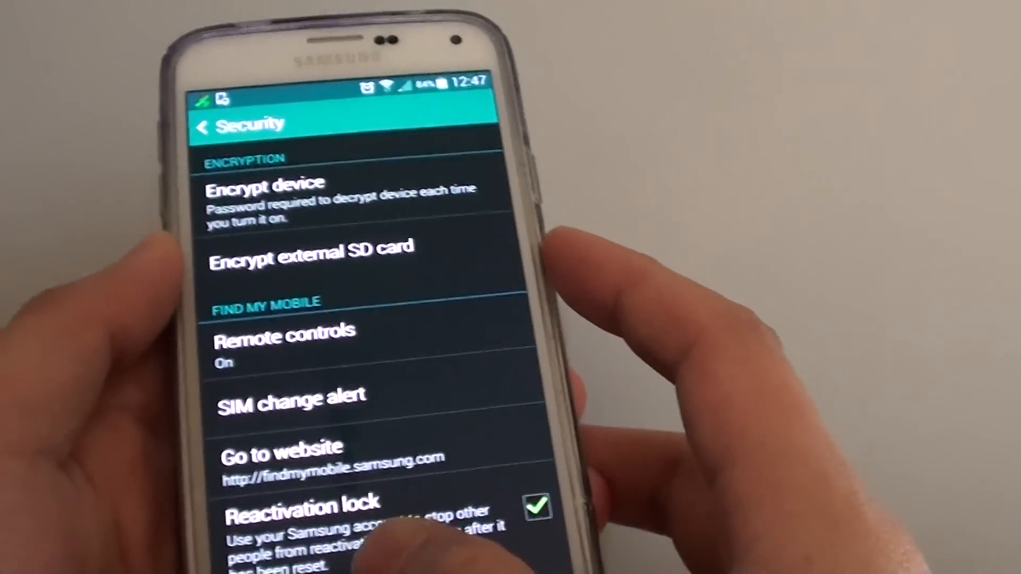
pyautogui.click(266, 448)
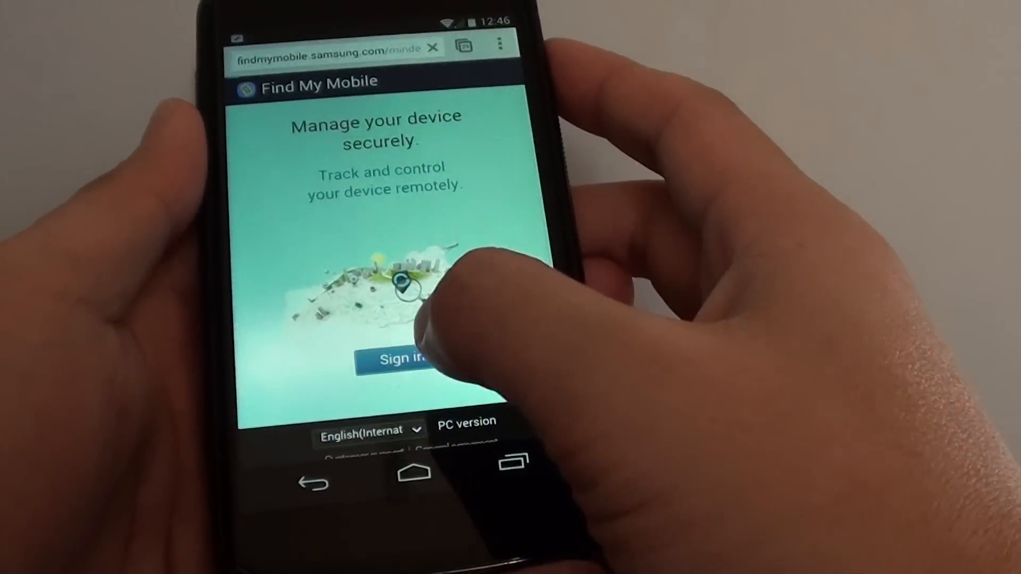
# Sign in to findmymobile.samsung.com with the Samsung account to reach the Galaxy S5's device page.
pyautogui.click(397, 361)
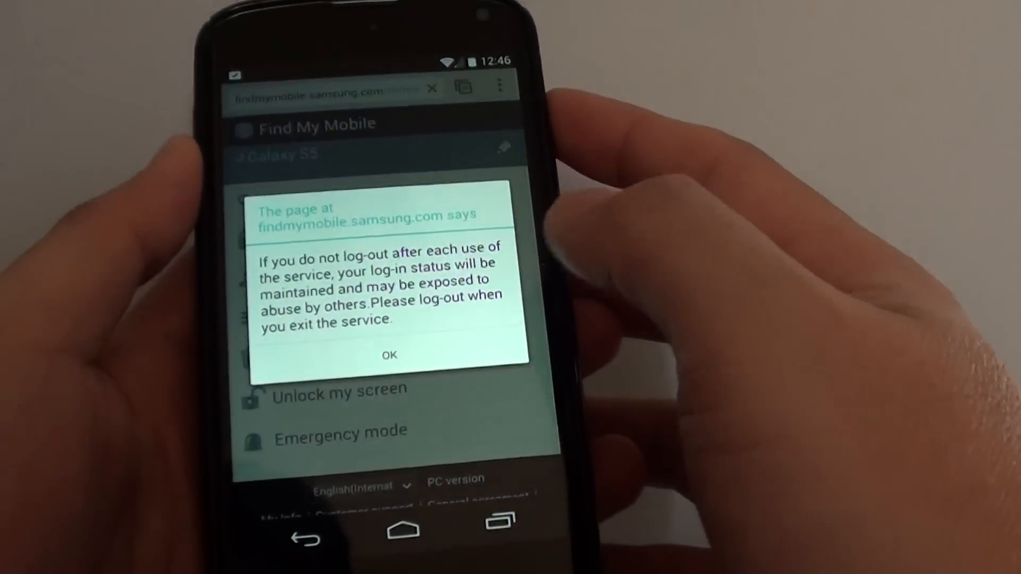
# Dismiss the log-out warning and locate the Galaxy S5, pinned on the map near Santa Clara.
pyautogui.click(389, 355)
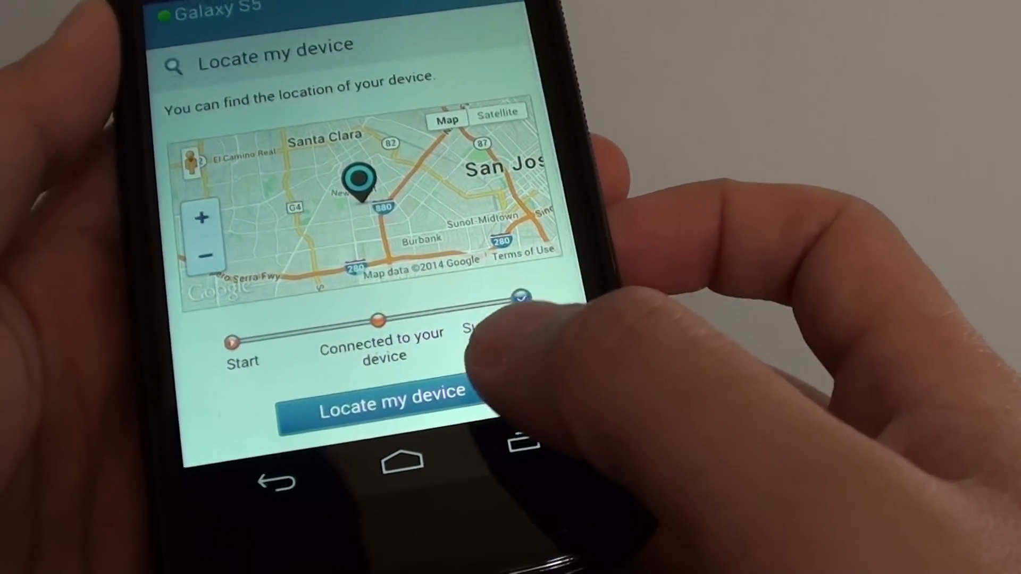
pyautogui.click(389, 400)
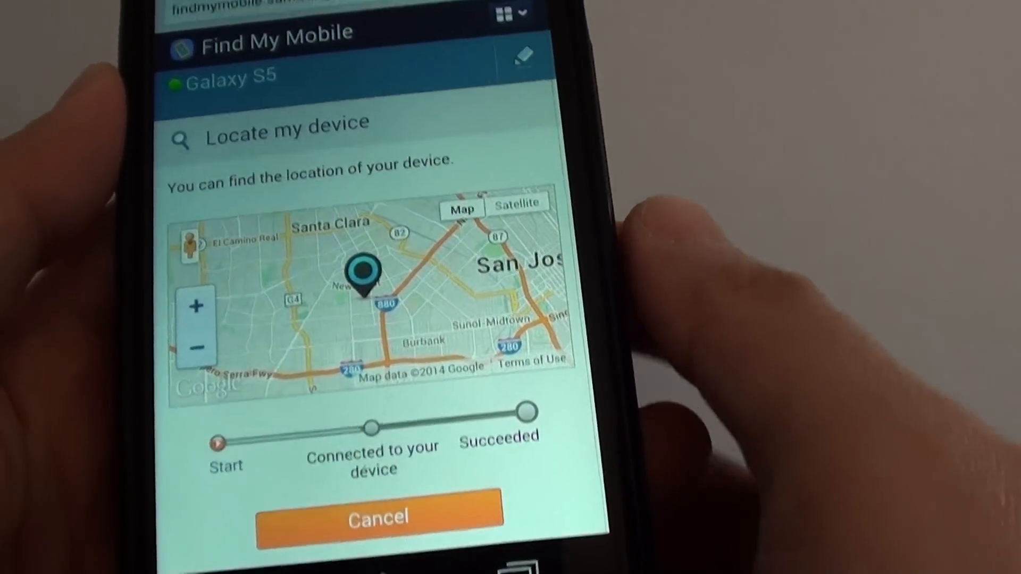